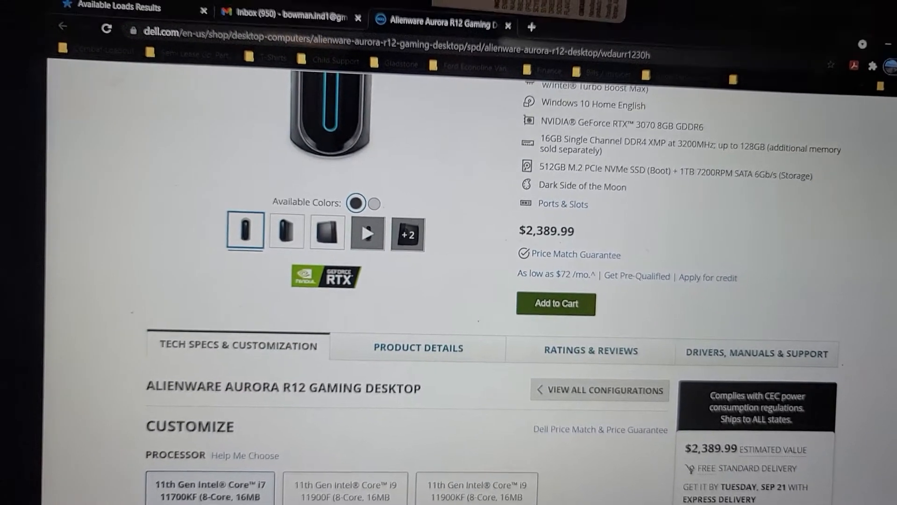
Step: Scroll down the Aurora R12 page to the Tech Specs & Customization Processor options
scroll(up, 3)
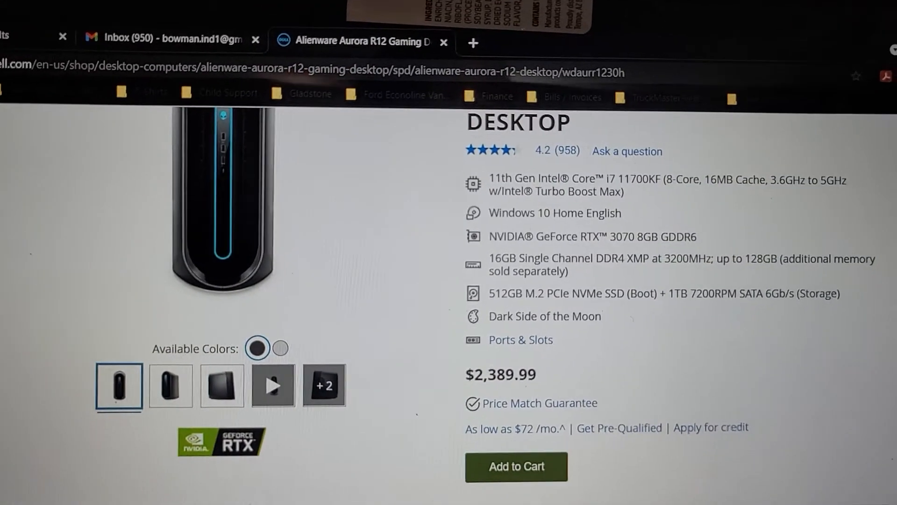
scroll(down, 3)
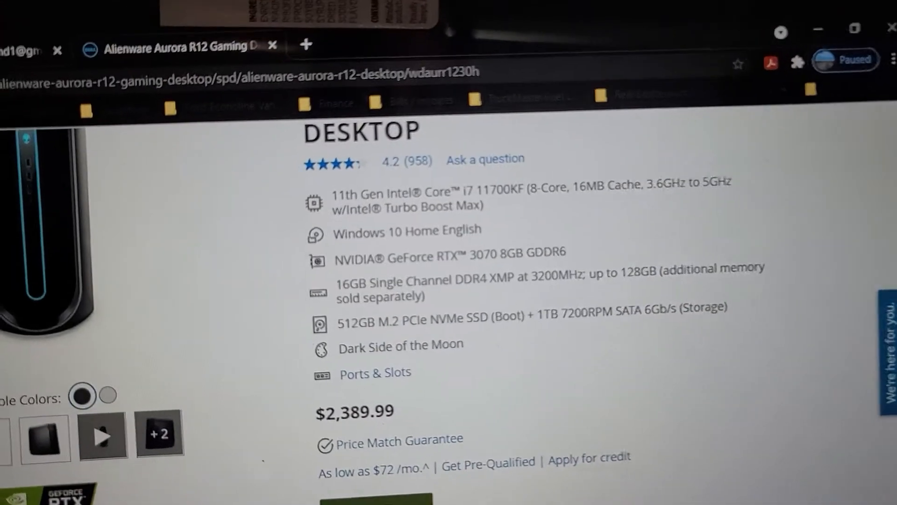
scroll(down, 3)
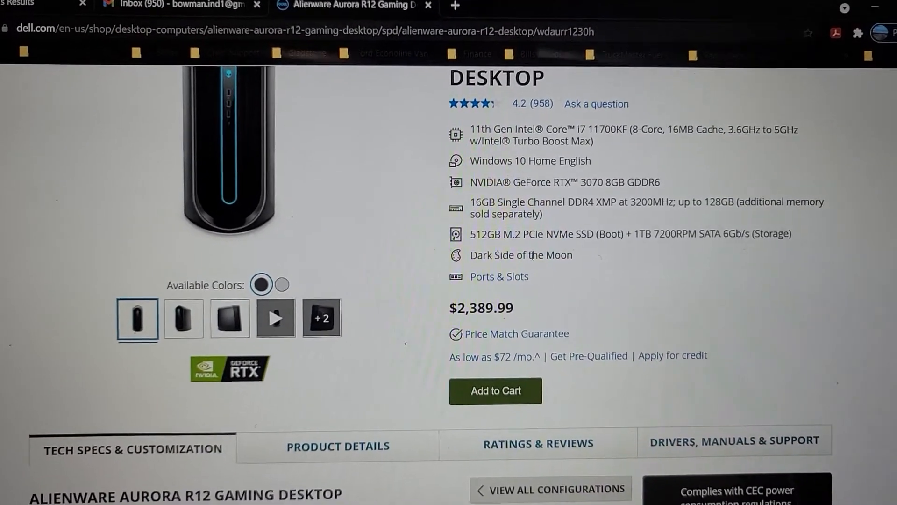
scroll(down, 3)
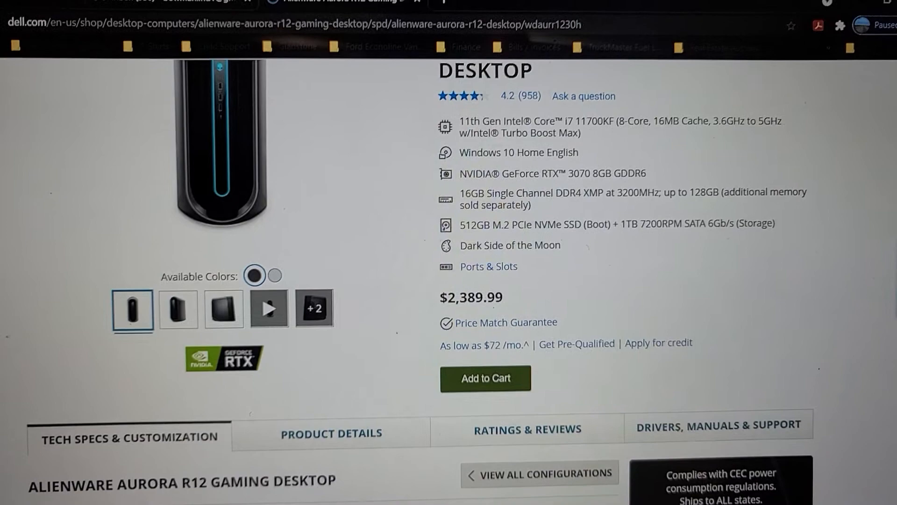
scroll(down, 3)
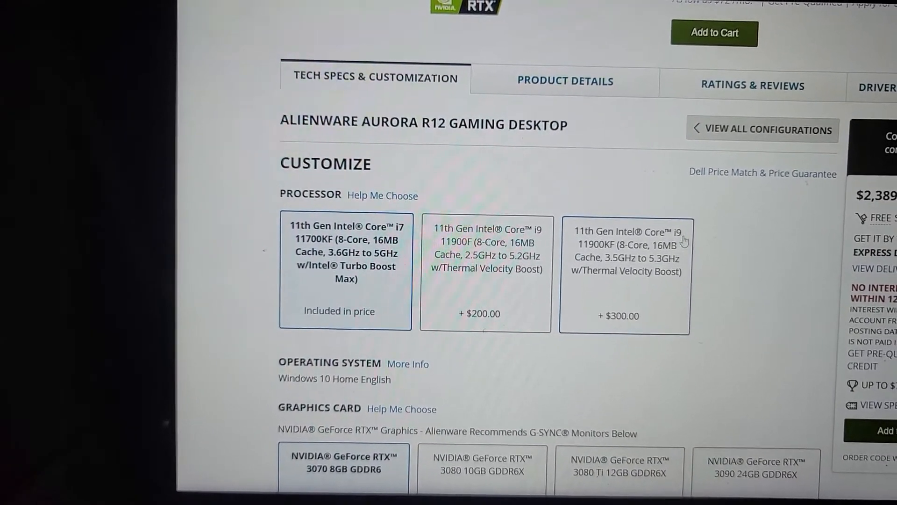
scroll(down, 3)
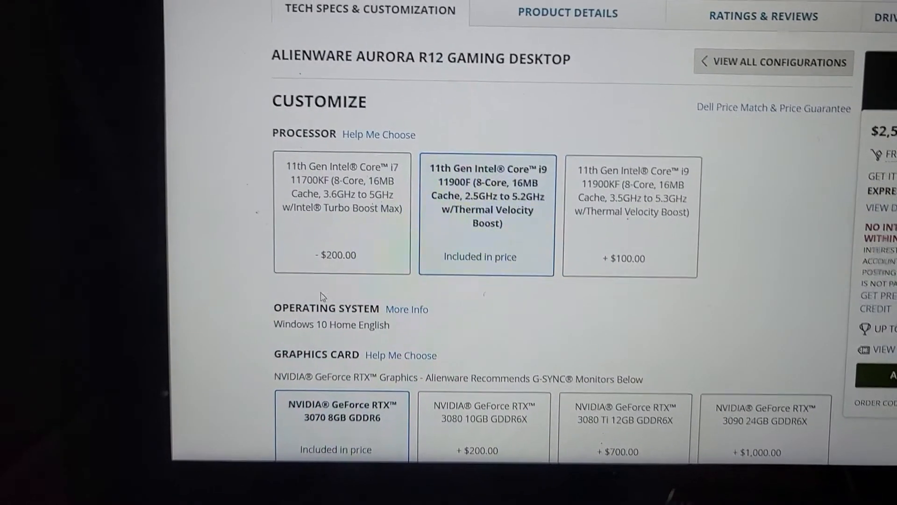
click(343, 215)
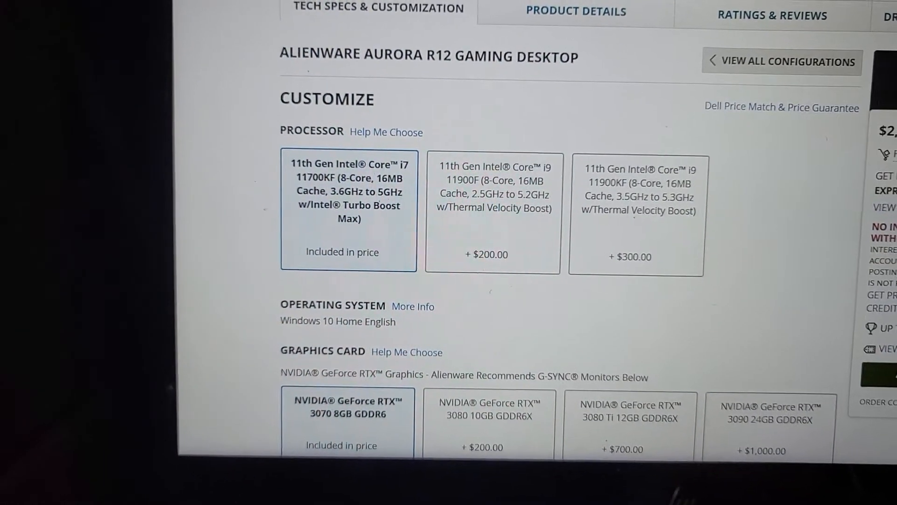
scroll(down, 3)
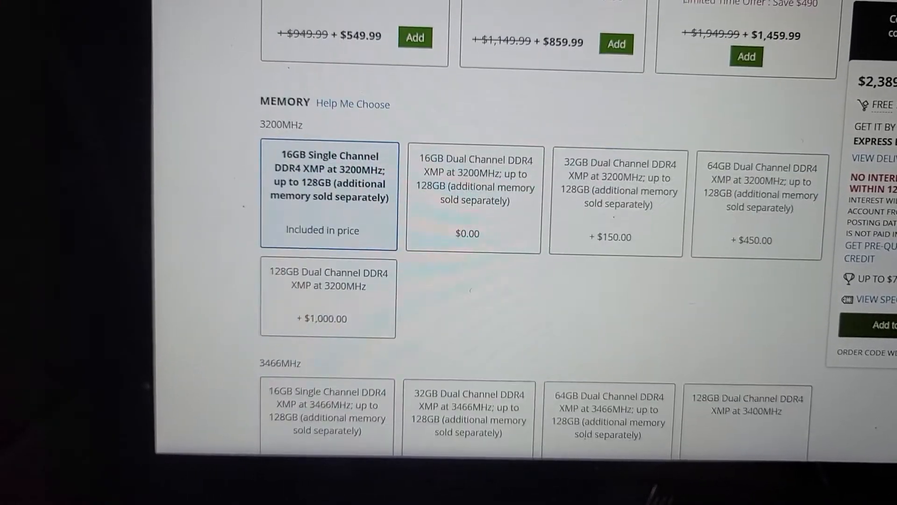
Step: Scroll through the Memory options down to the Hard Drive Single and Dual Drive choices
scroll(down, 3)
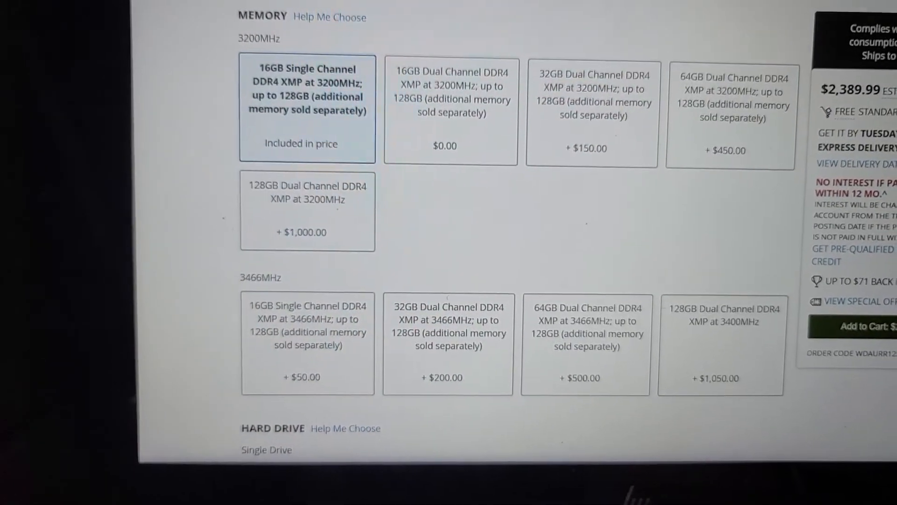
scroll(down, 3)
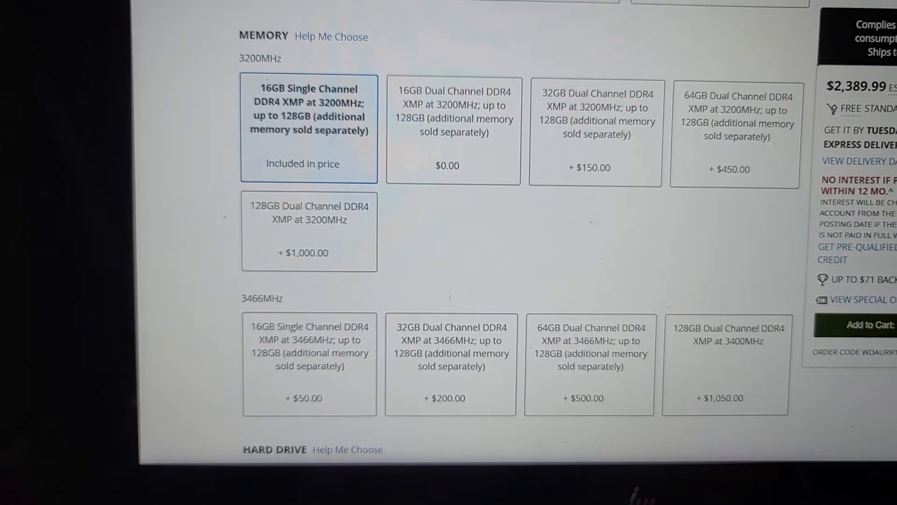
scroll(down, 3)
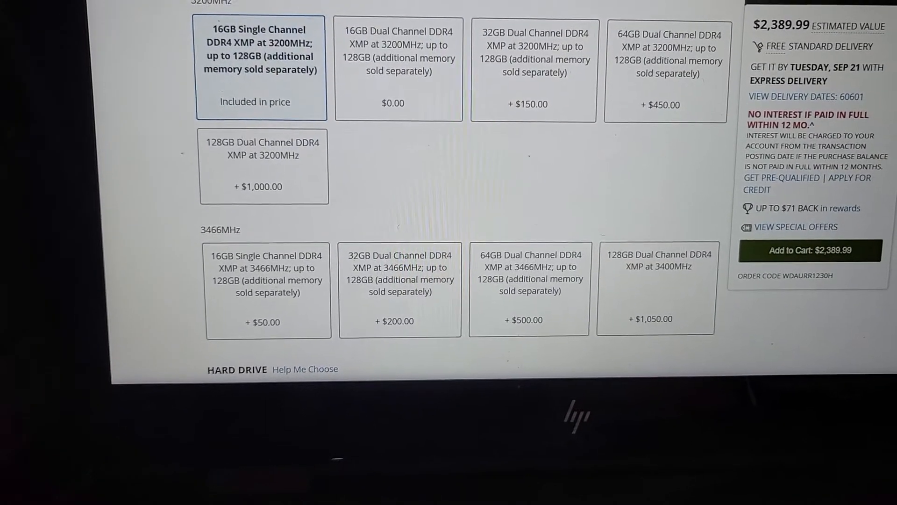
scroll(down, 3)
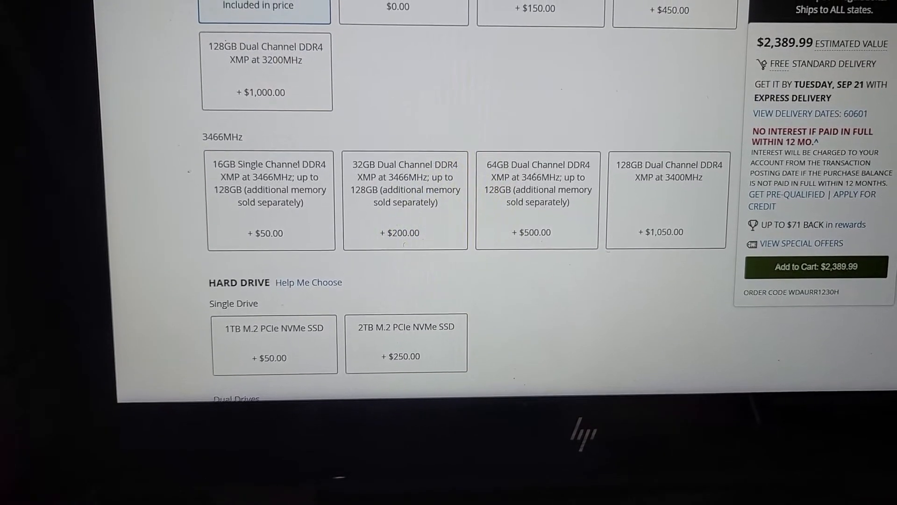
scroll(up, 3)
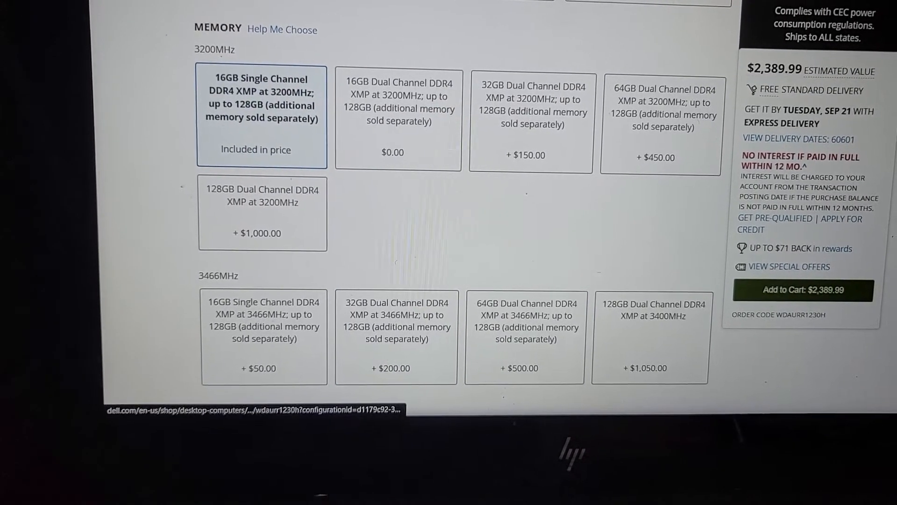
scroll(down, 3)
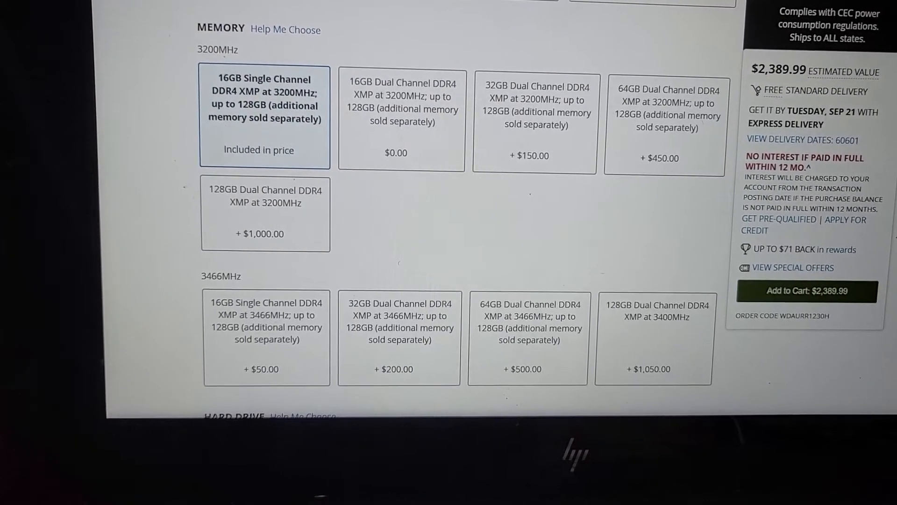
scroll(down, 3)
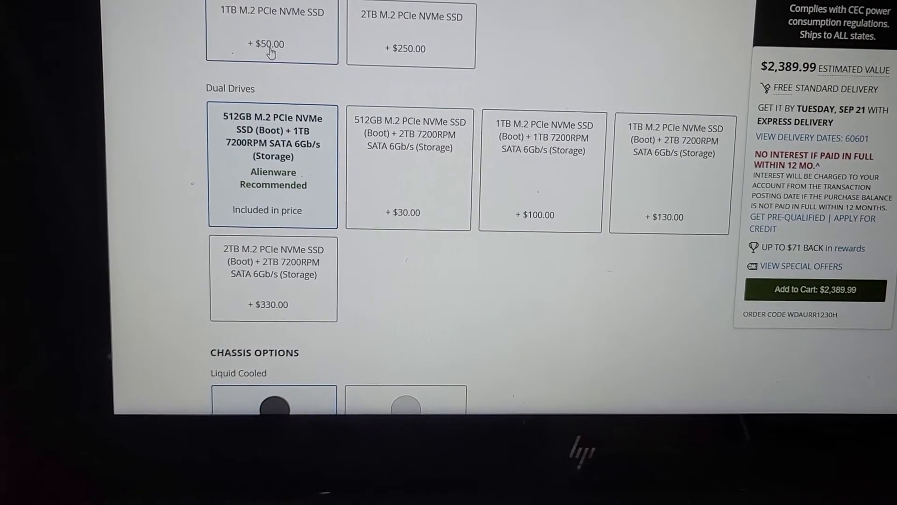
Step: Choose the single 1TB M.2 PCIe NVMe SSD, bringing the estimate to $2,439.99
click(272, 32)
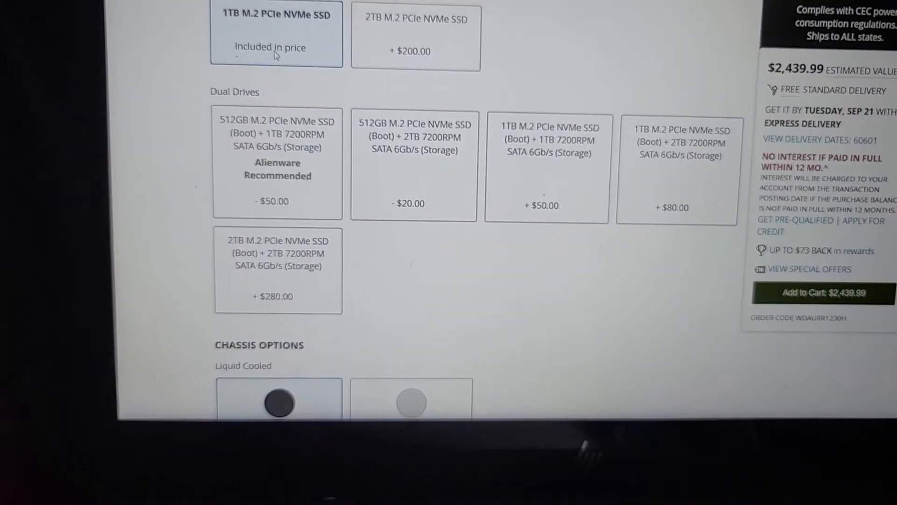
scroll(up, 3)
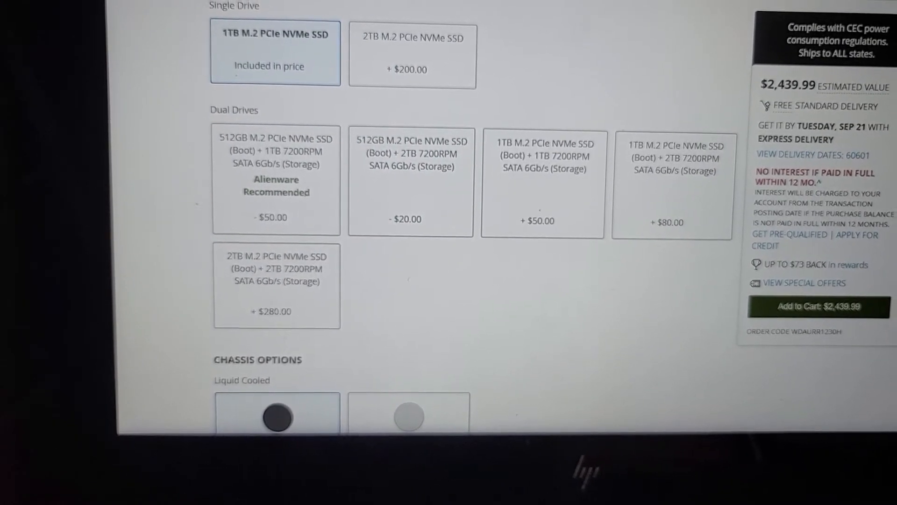
scroll(down, 3)
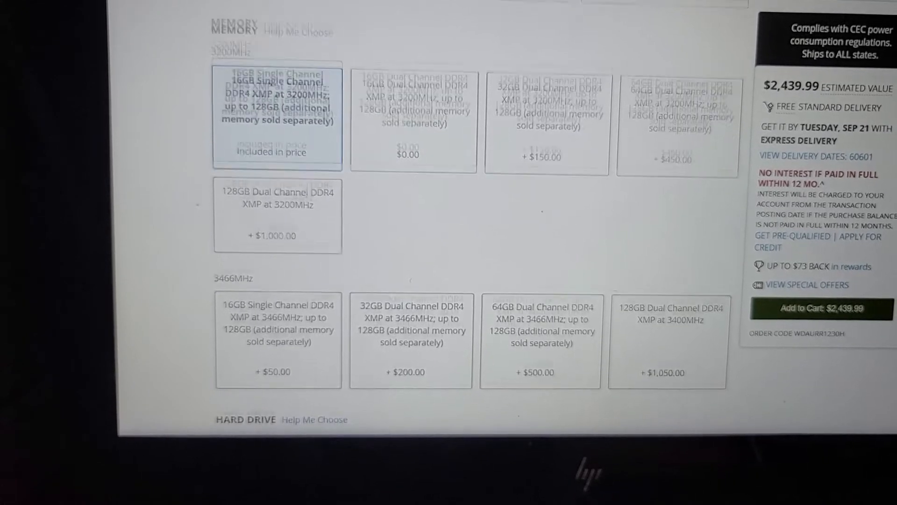
Step: Scroll past Wireless and Keyboard down to the Mouse and Warranty & Support sections
scroll(down, 3)
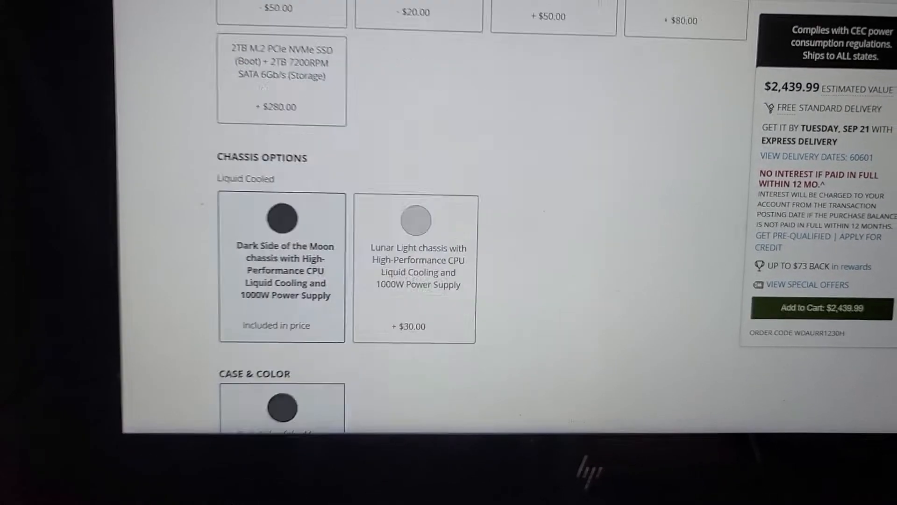
scroll(down, 3)
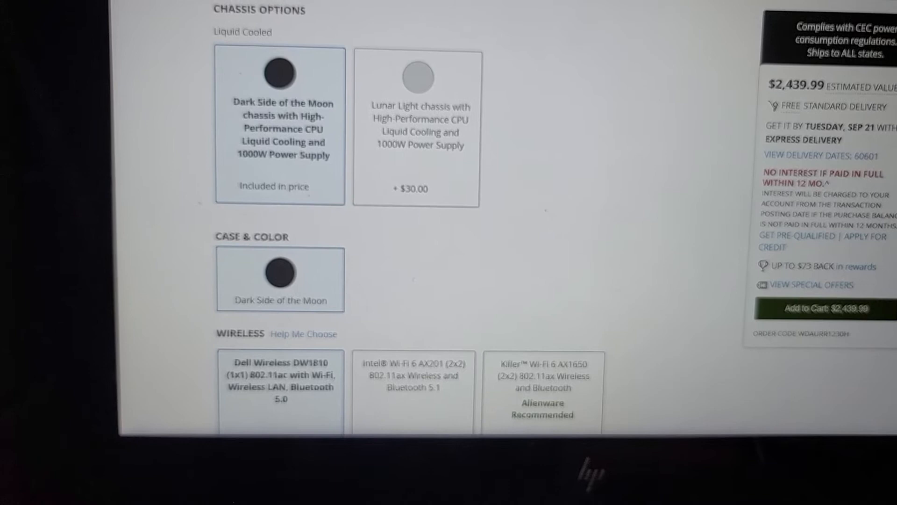
scroll(down, 3)
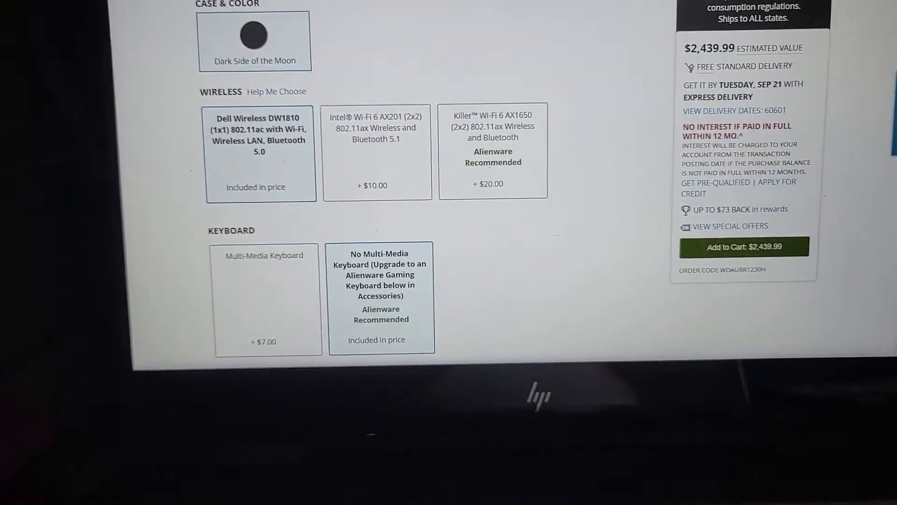
scroll(up, 3)
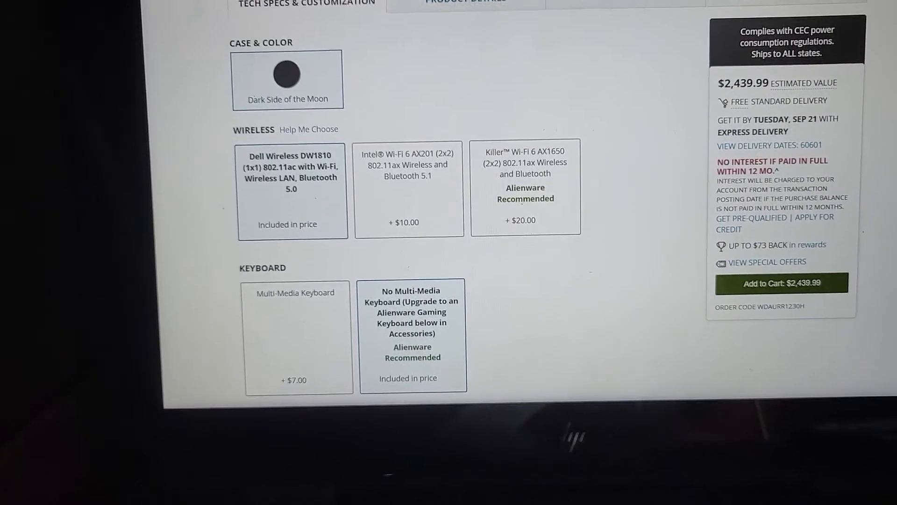
scroll(down, 3)
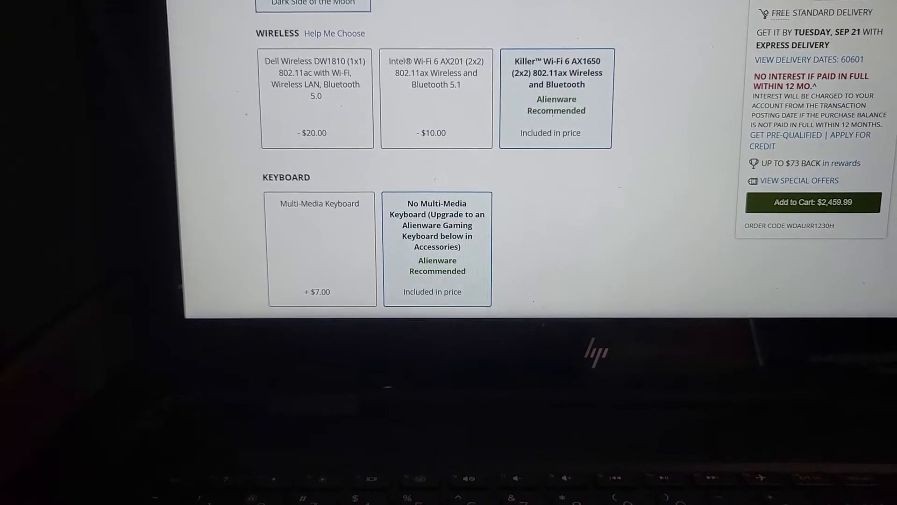
scroll(down, 3)
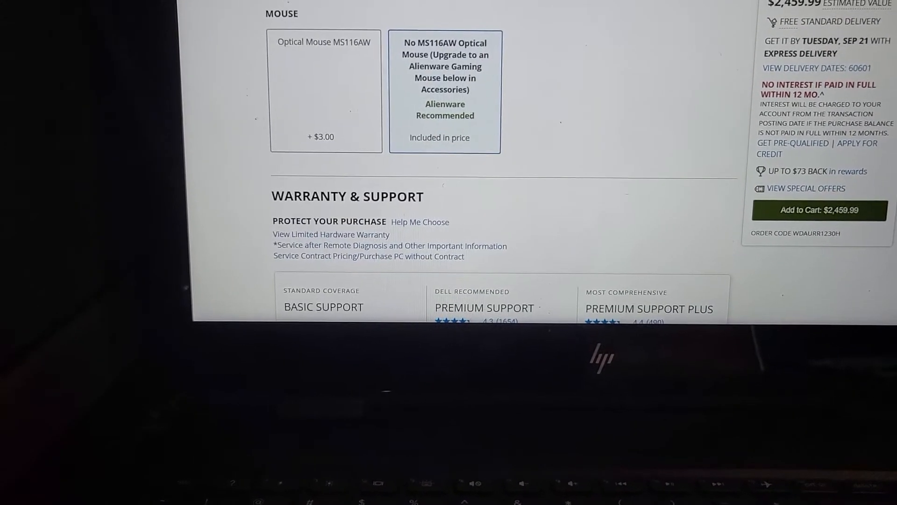
Step: Scroll through the Warranty & Support and Accidental Damage plans to Dell Migrate and Software
scroll(down, 3)
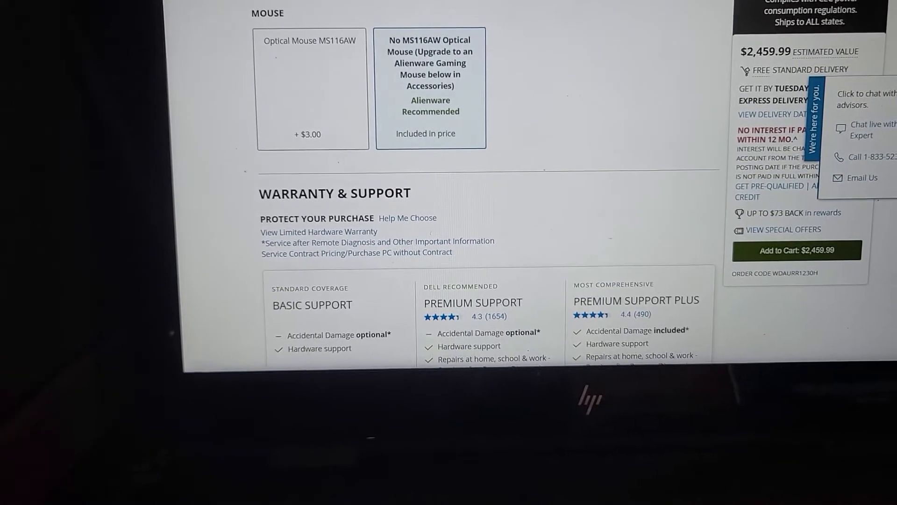
scroll(down, 3)
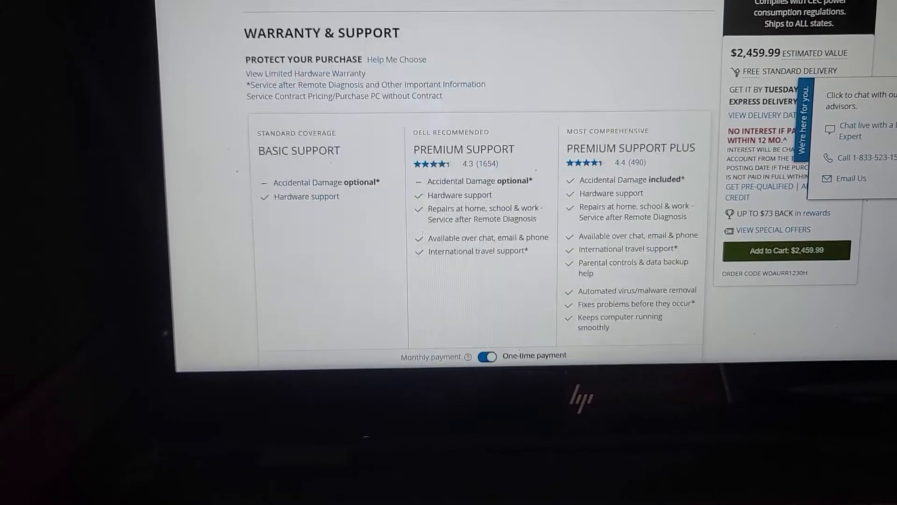
scroll(down, 3)
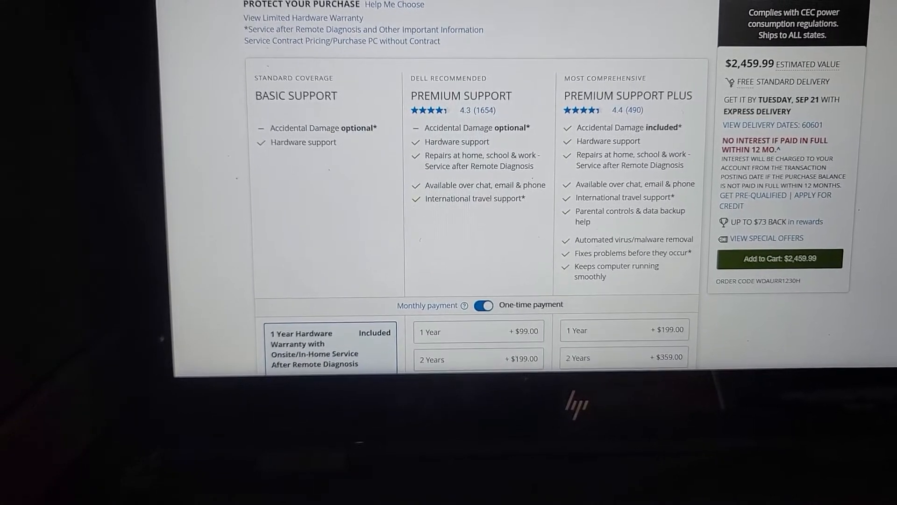
scroll(down, 3)
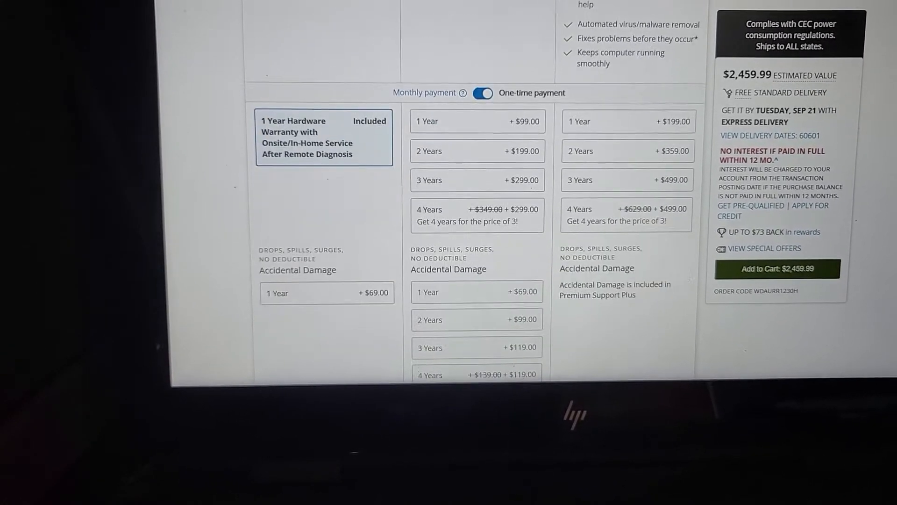
scroll(down, 3)
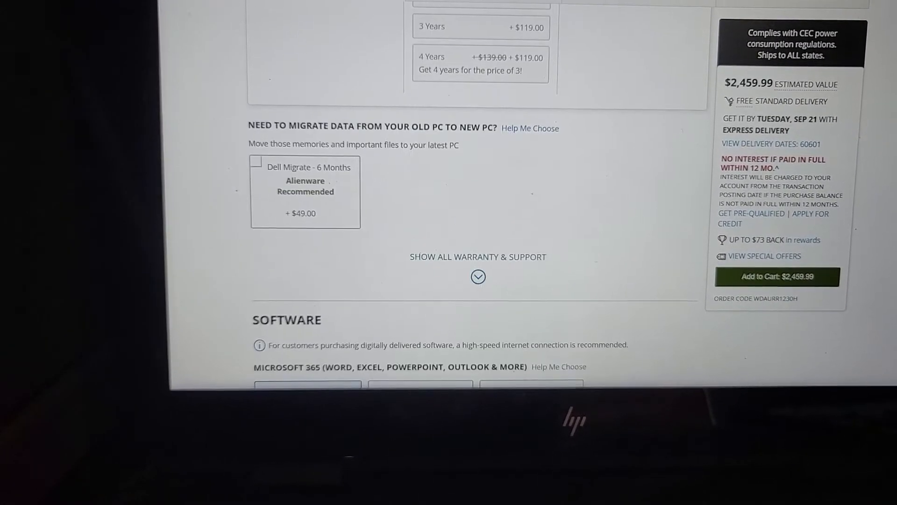
Step: Add Microsoft Office Home & Business 2019, raising the estimate to $2,689.98
scroll(down, 3)
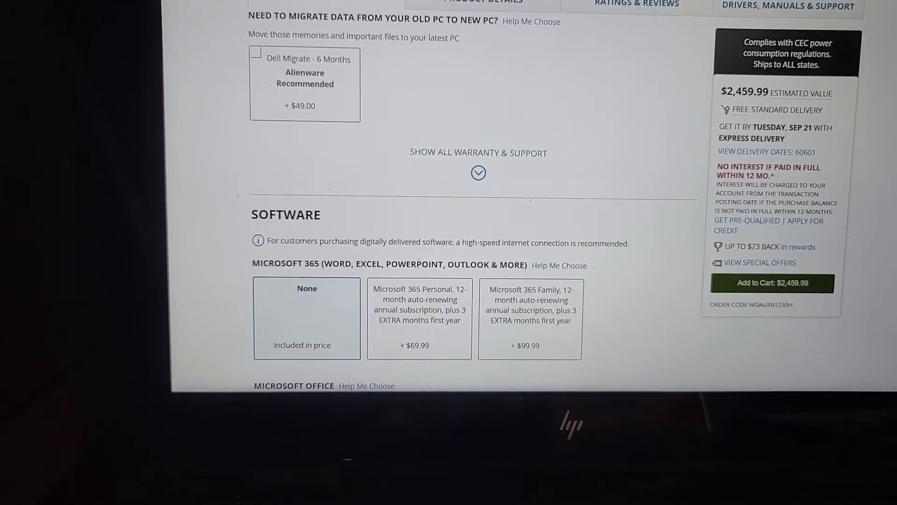
scroll(down, 3)
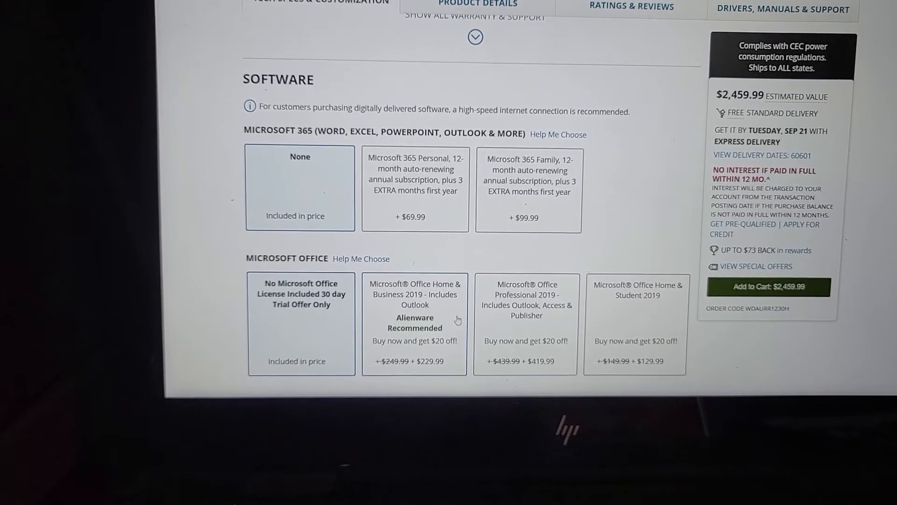
click(415, 323)
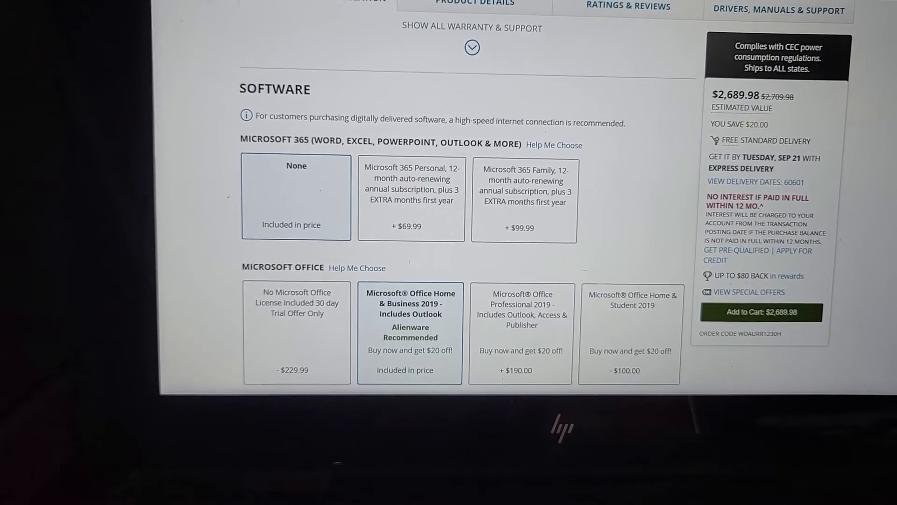
scroll(down, 3)
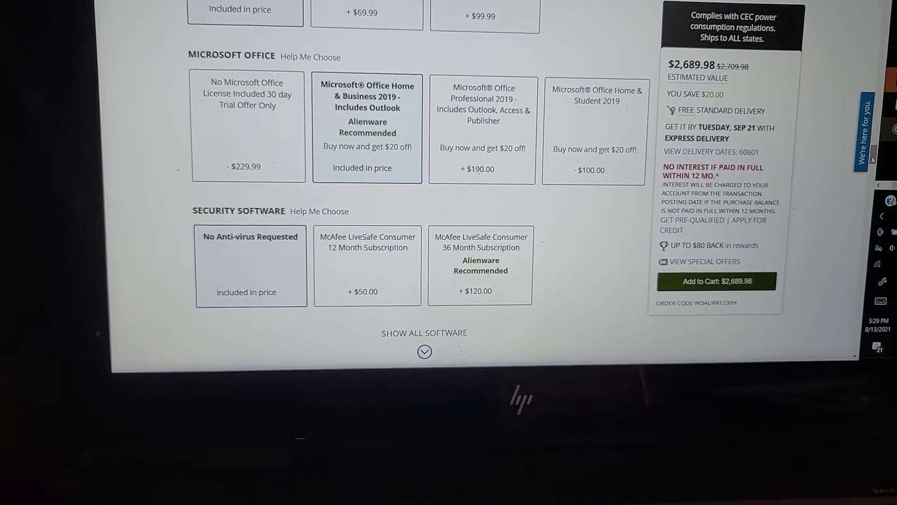
Step: Scroll through Security Software and Accessories down to the Product Details
scroll(up, 3)
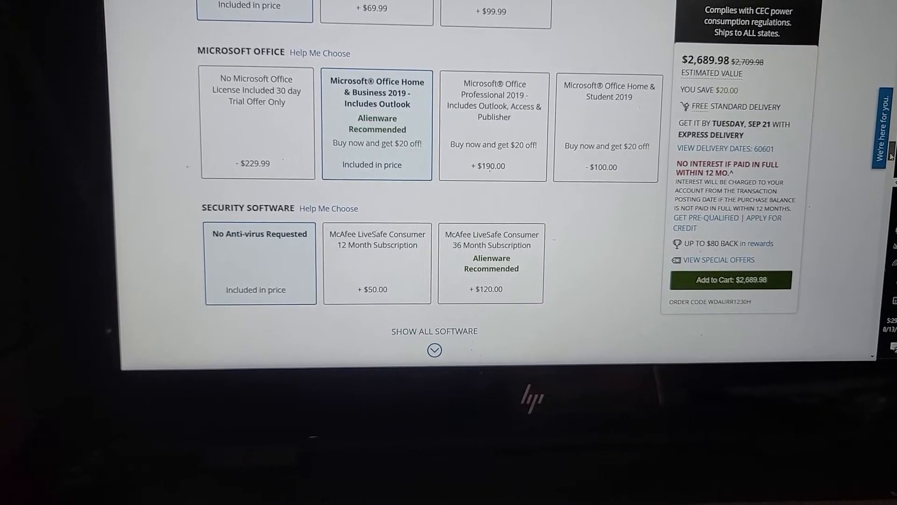
scroll(down, 3)
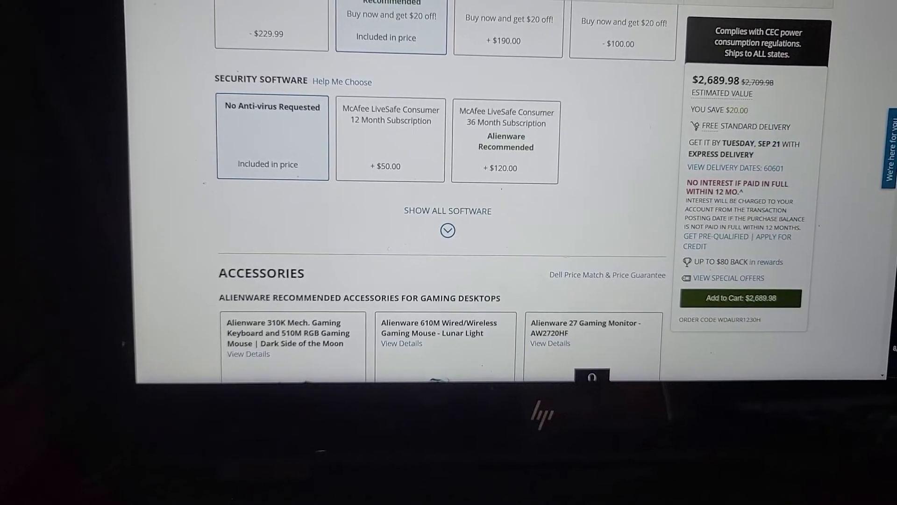
scroll(down, 3)
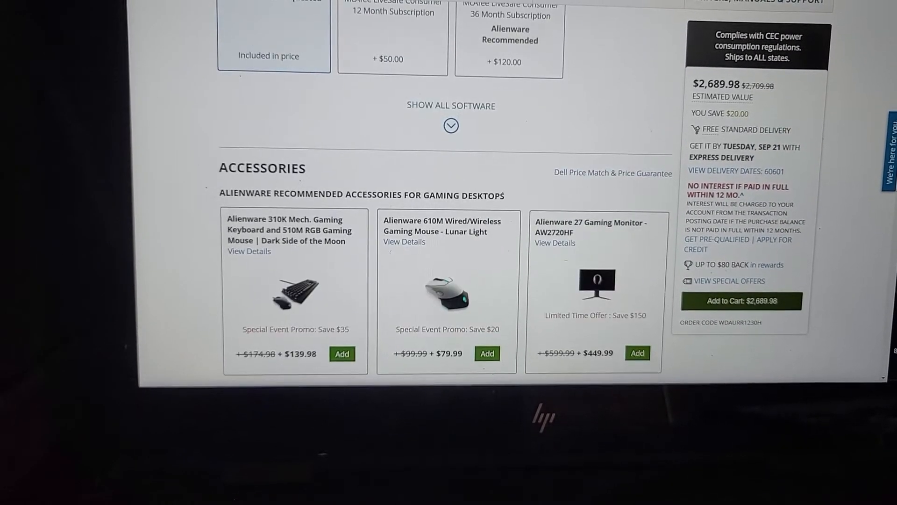
scroll(down, 3)
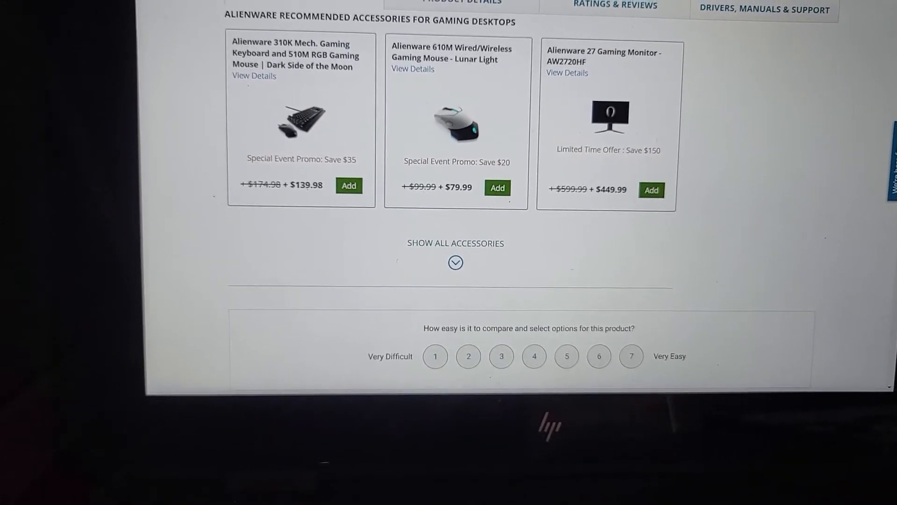
scroll(up, 3)
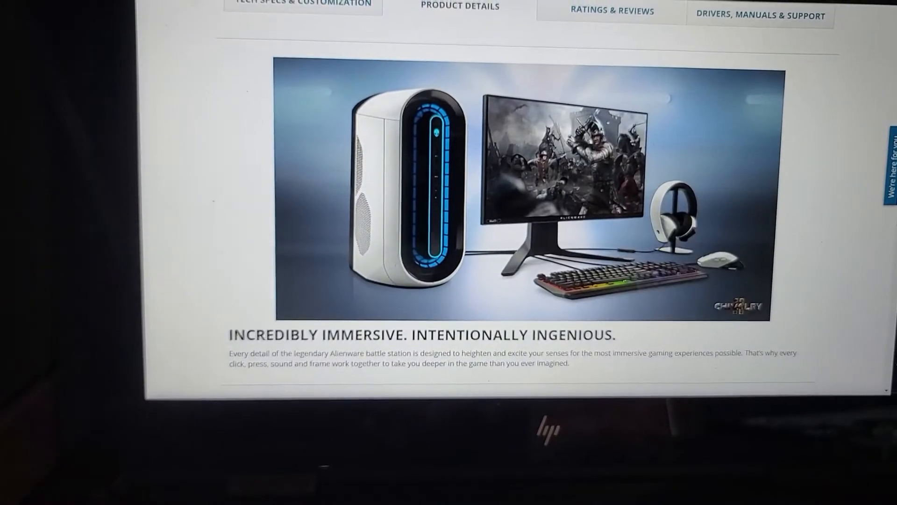
Step: Scroll back up to the Processor and Graphics Card sections of the customization
scroll(down, 3)
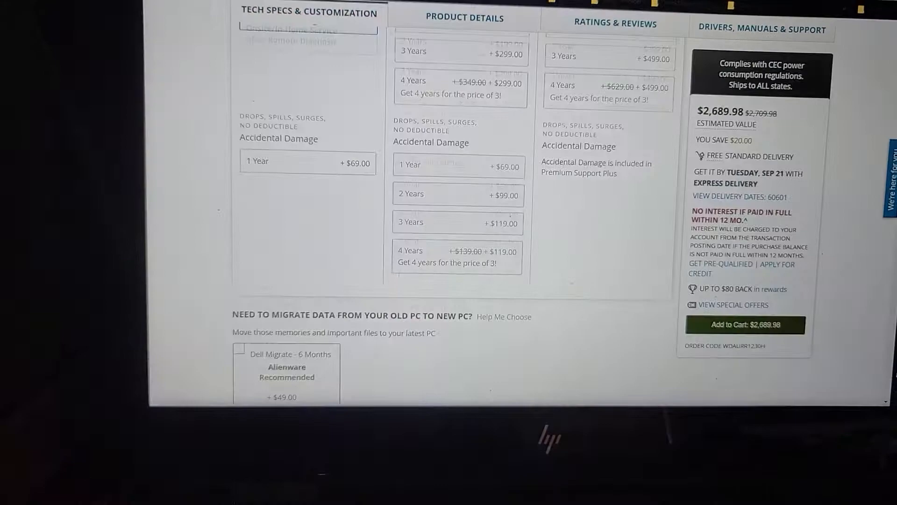
scroll(up, 3)
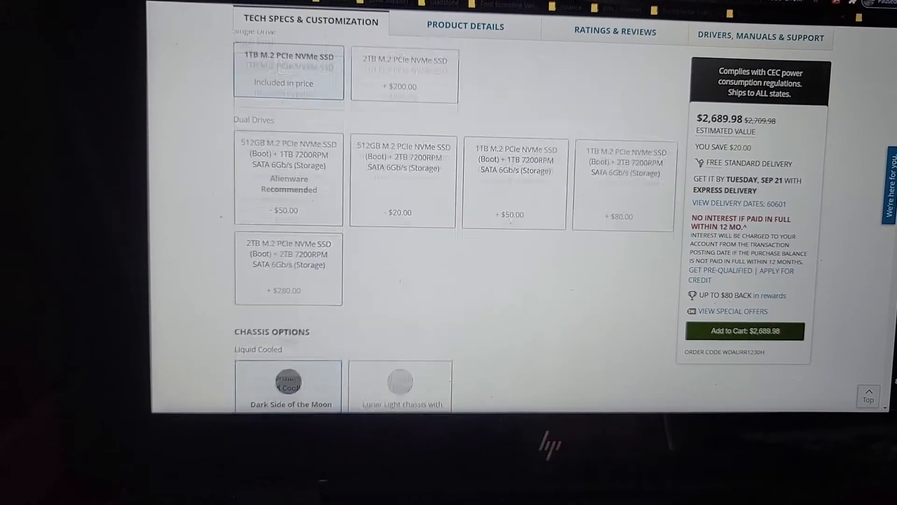
scroll(up, 3)
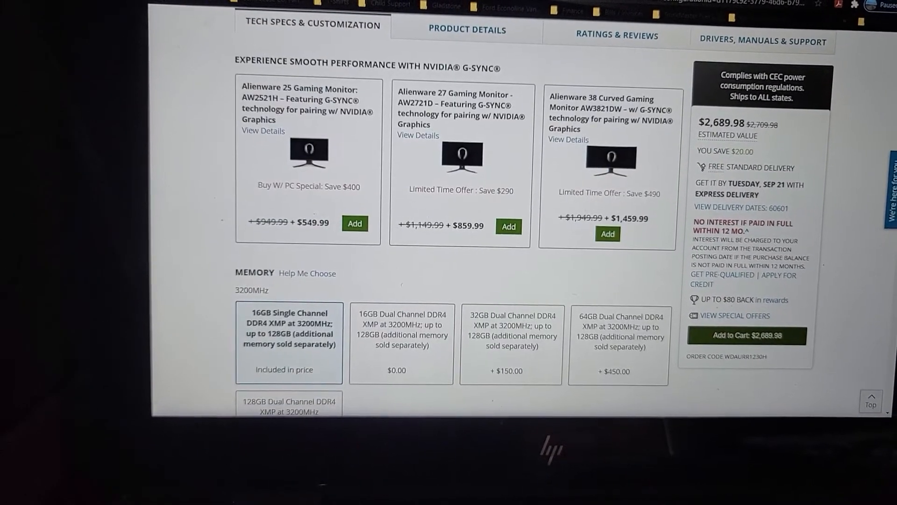
scroll(up, 3)
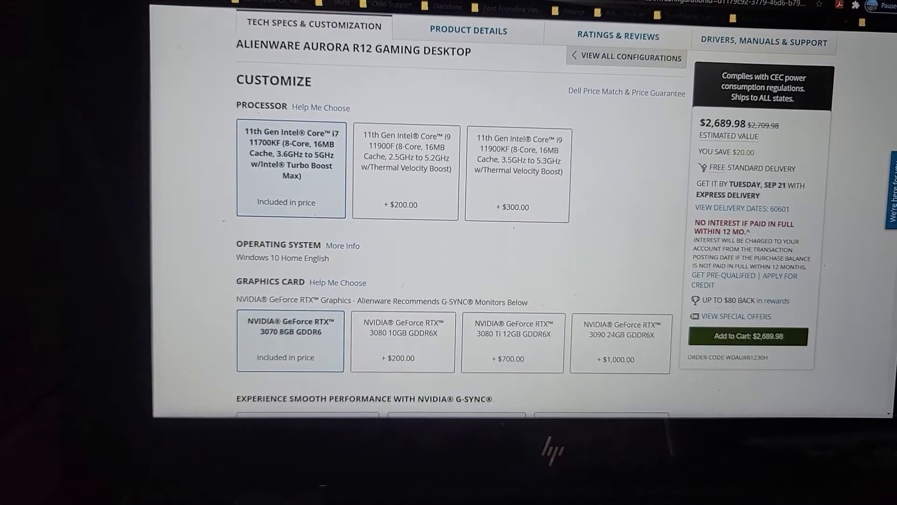
scroll(down, 3)
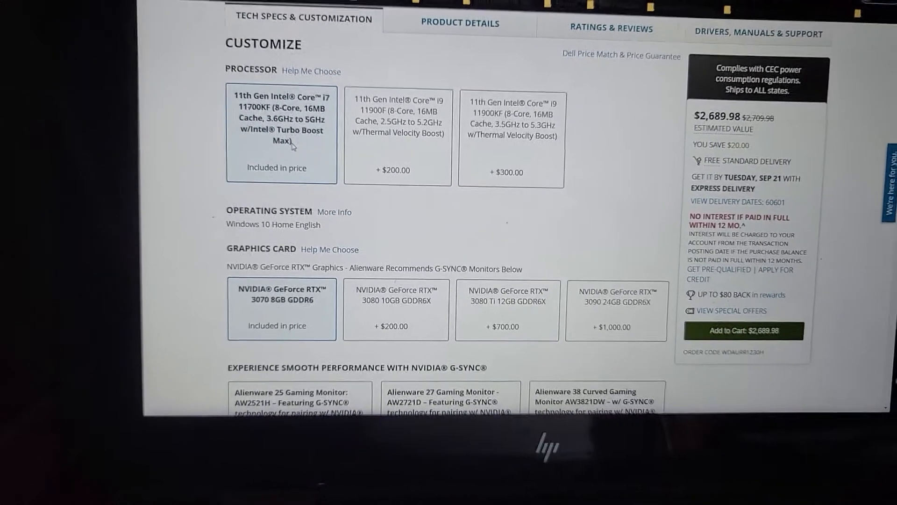
scroll(up, 3)
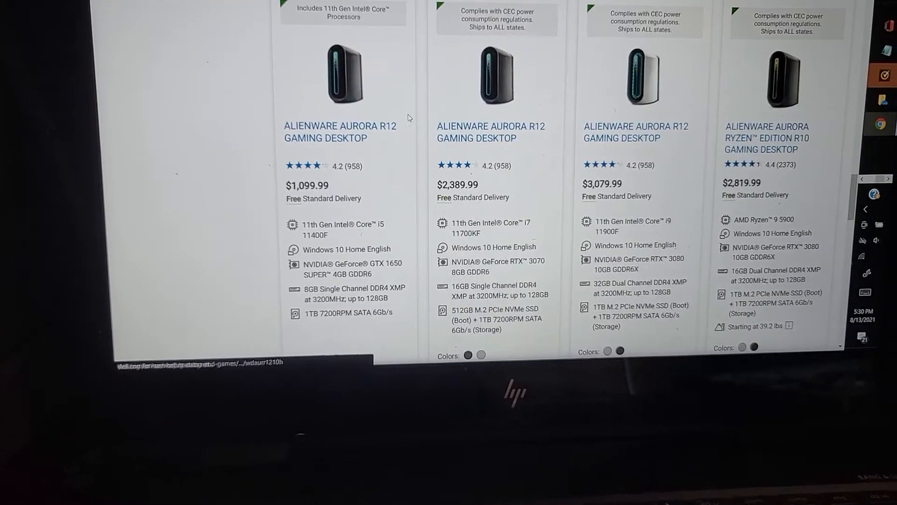
Step: Scroll through the Aurora R12 cards on the Alienware desktops results page
scroll(up, 3)
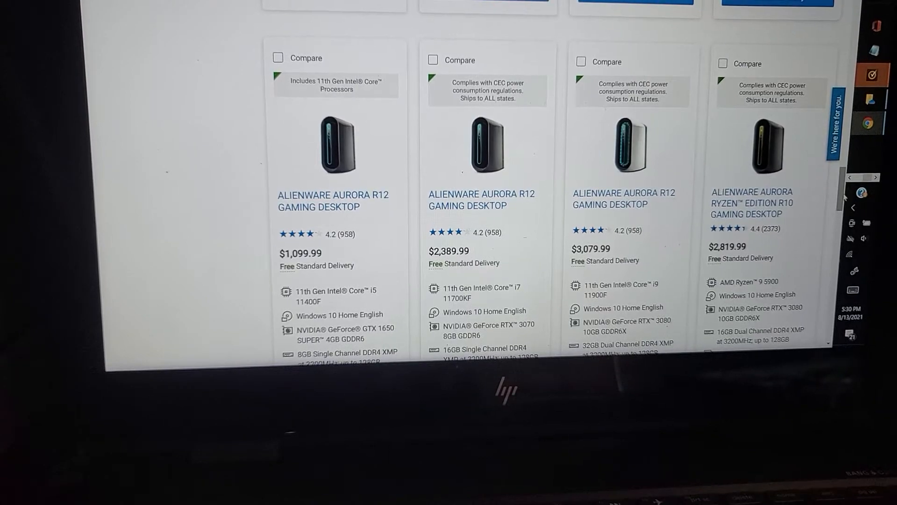
scroll(down, 3)
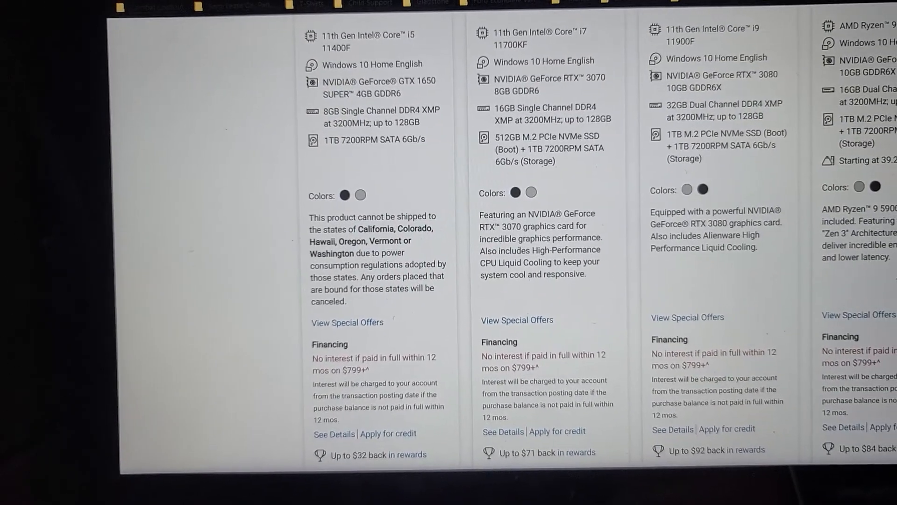
scroll(down, 3)
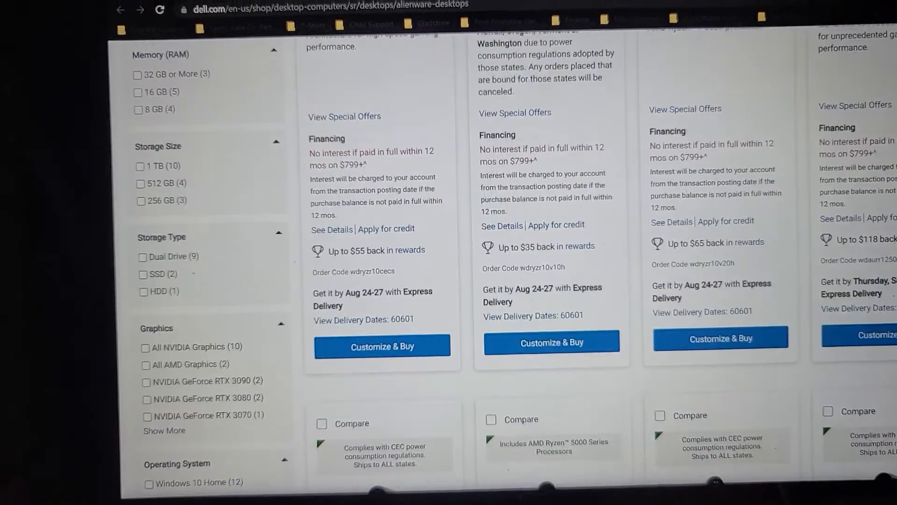
scroll(up, 3)
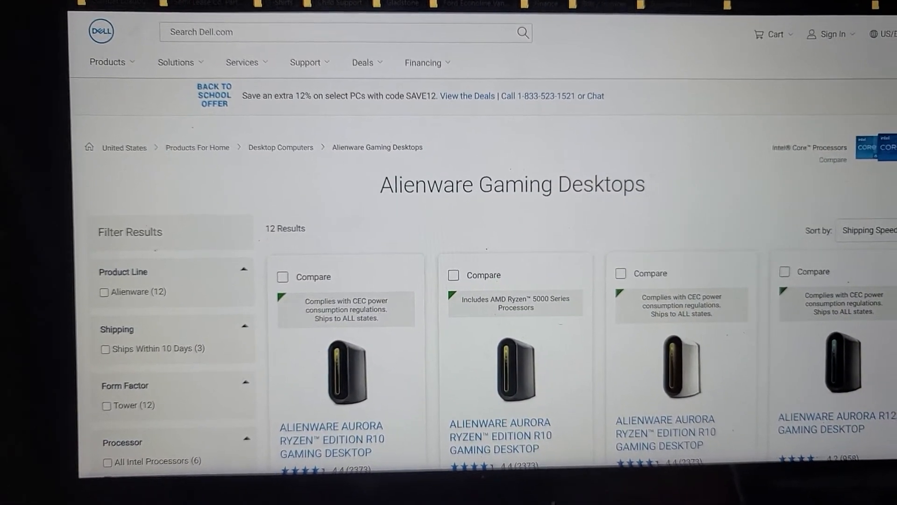
scroll(down, 3)
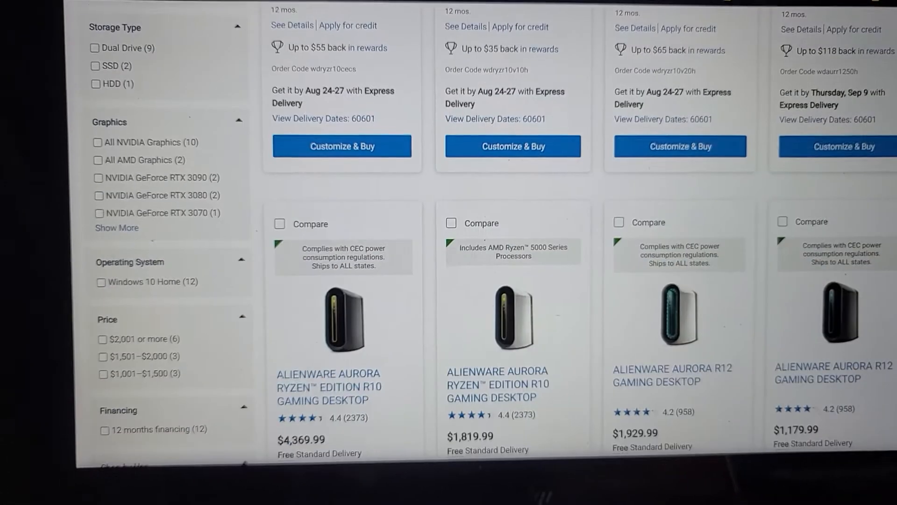
scroll(down, 3)
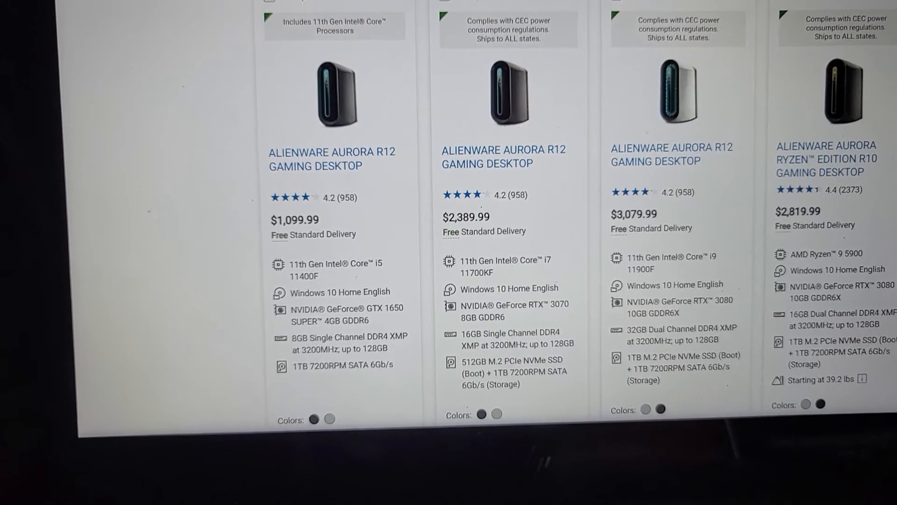
scroll(down, 3)
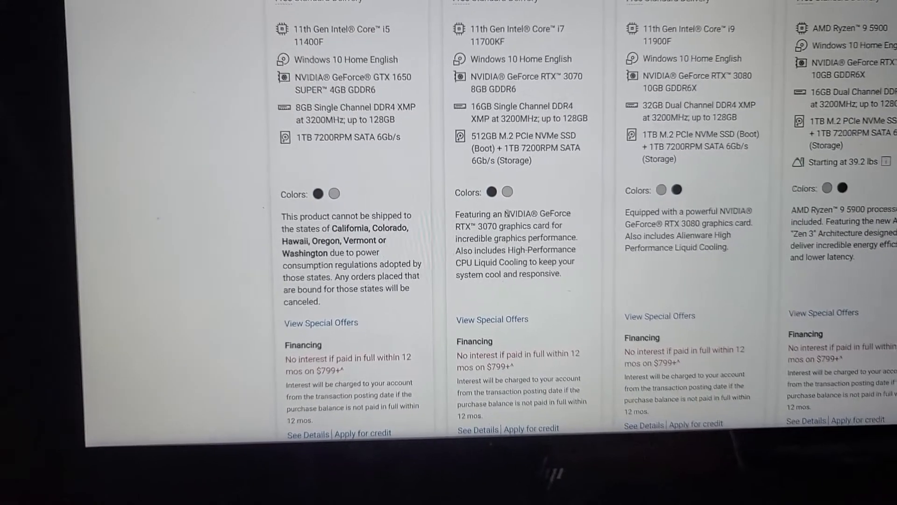
scroll(up, 3)
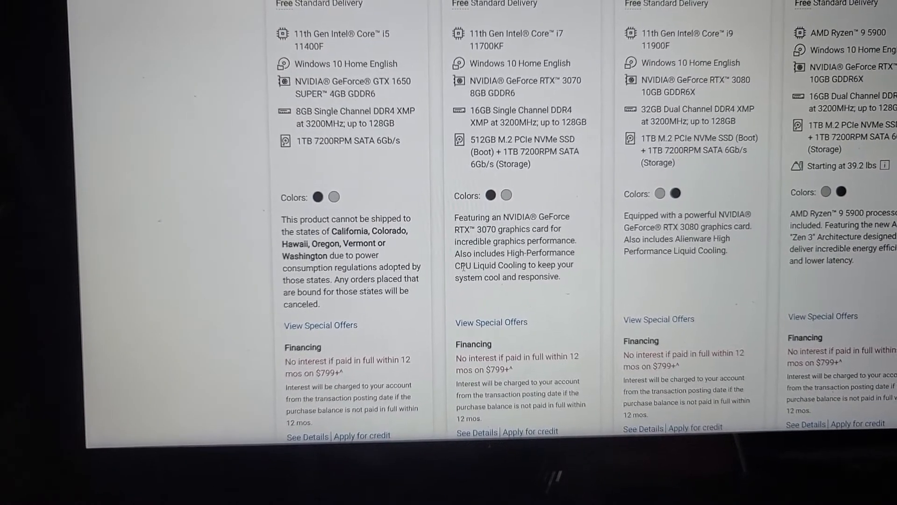
scroll(up, 3)
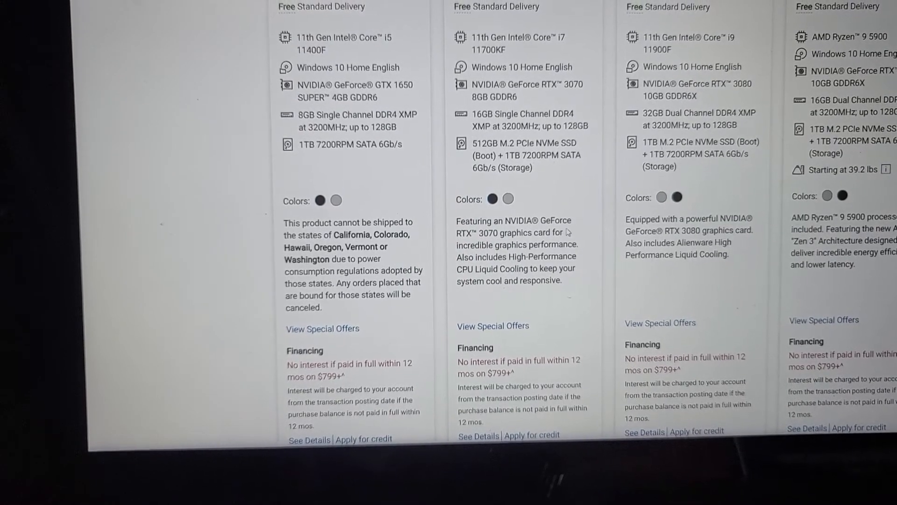
scroll(down, 3)
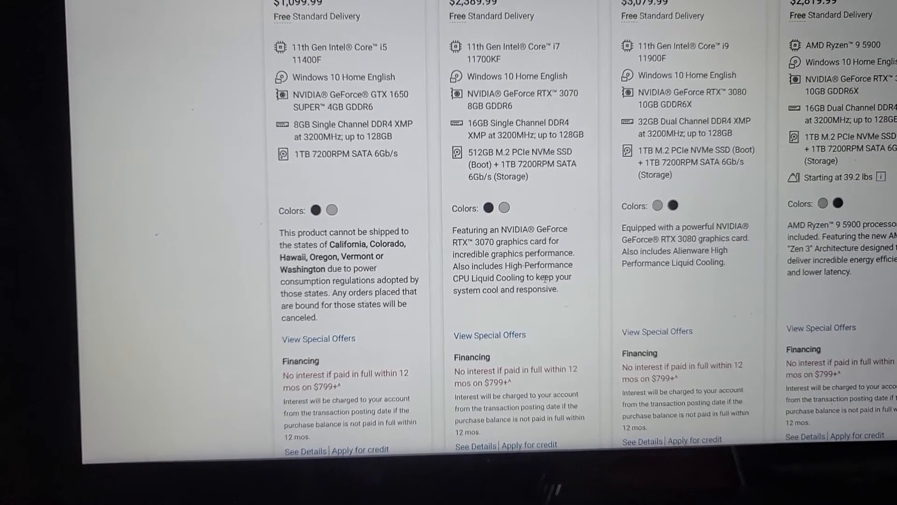
scroll(up, 3)
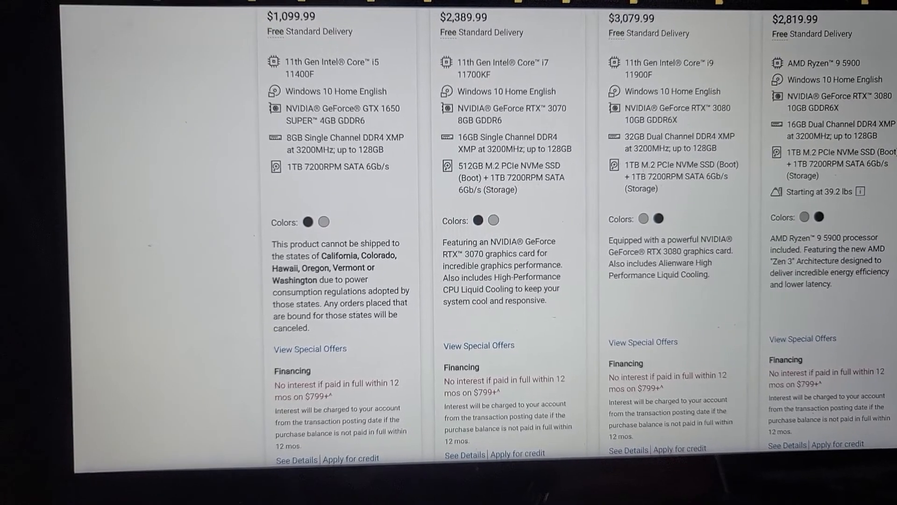
scroll(down, 3)
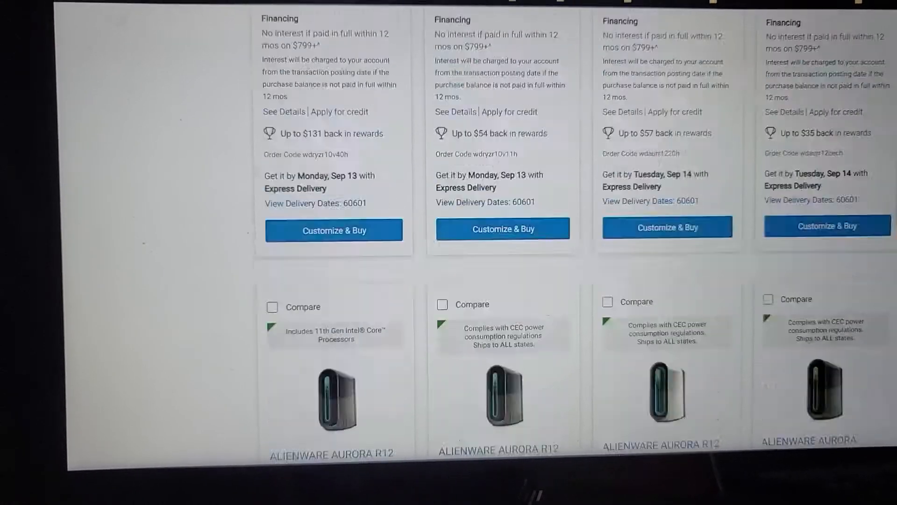
scroll(down, 3)
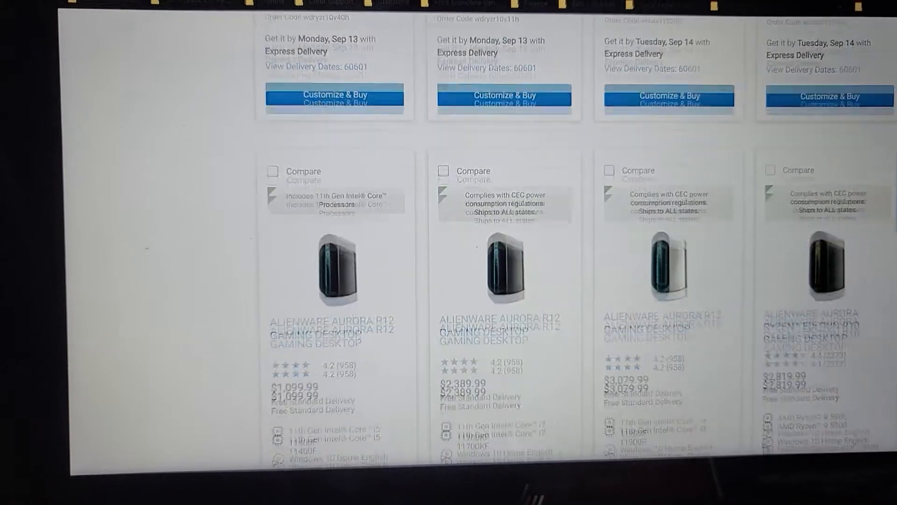
scroll(up, 3)
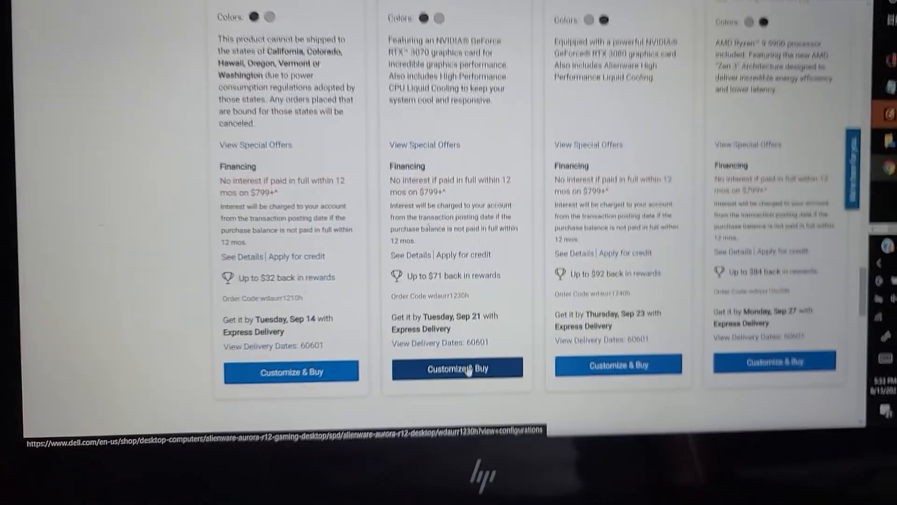
Step: Open the $2,389.99 Aurora R12 page via Customize & Buy and view the angled and side photos
click(457, 368)
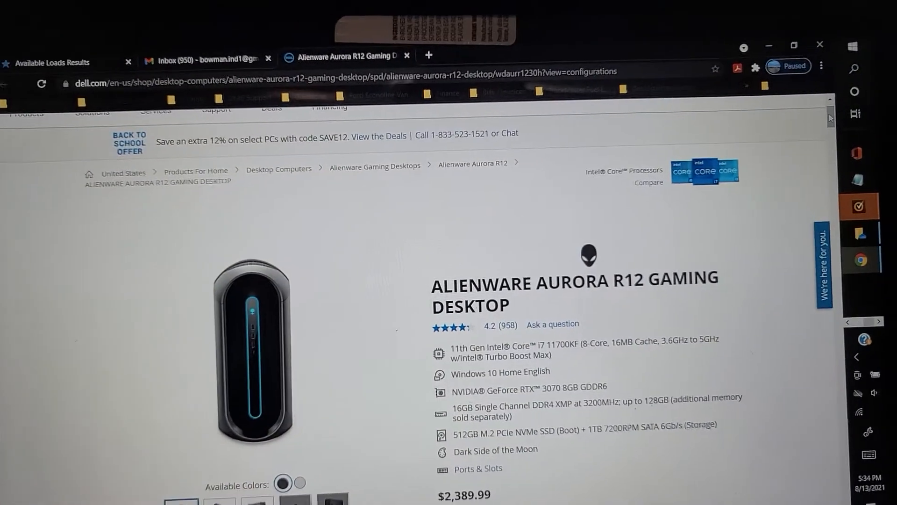
scroll(down, 3)
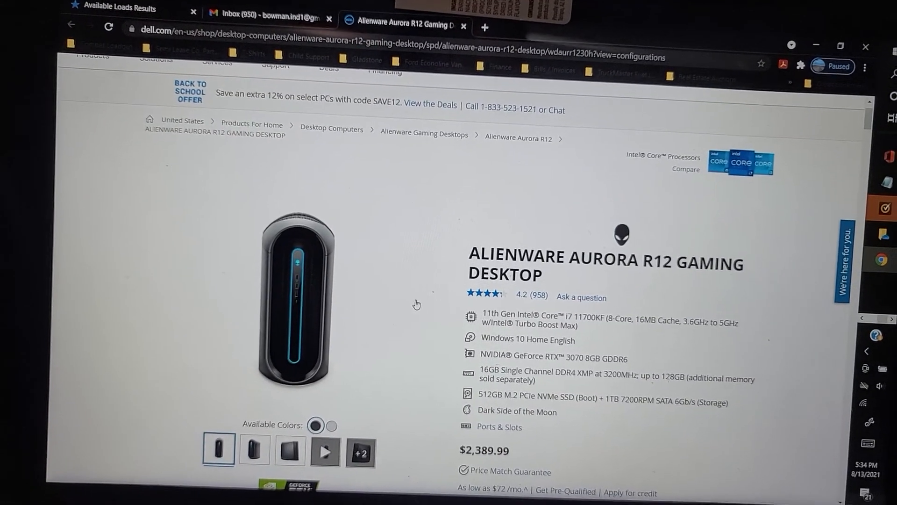
click(261, 452)
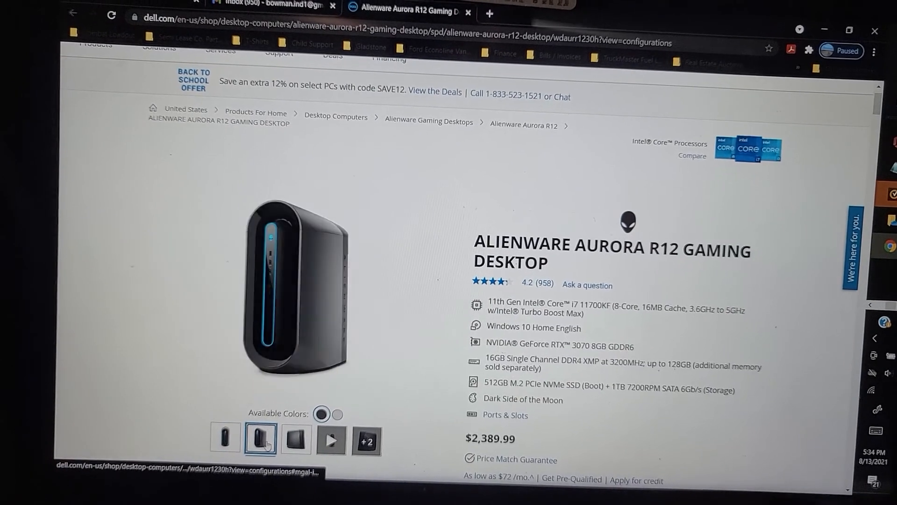
click(309, 445)
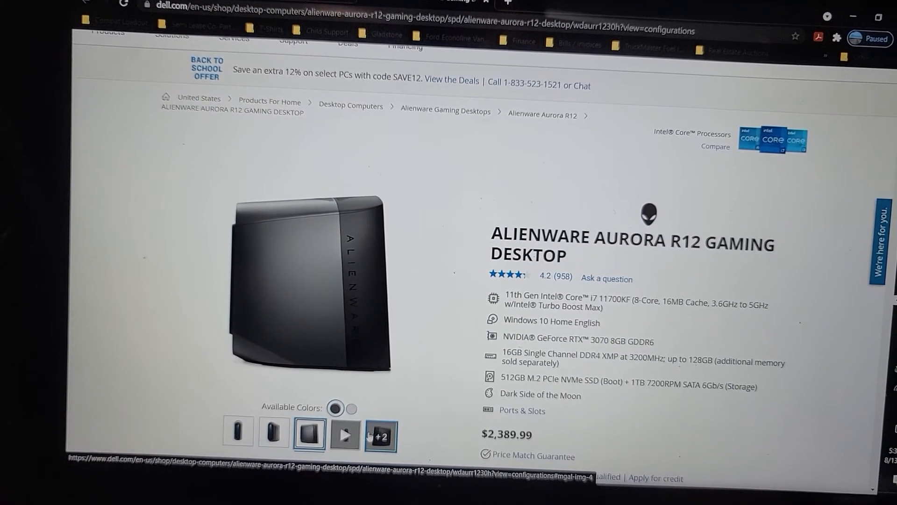
Step: Open the enlarged gallery, view the rear ports photo, then return to the front view
click(309, 284)
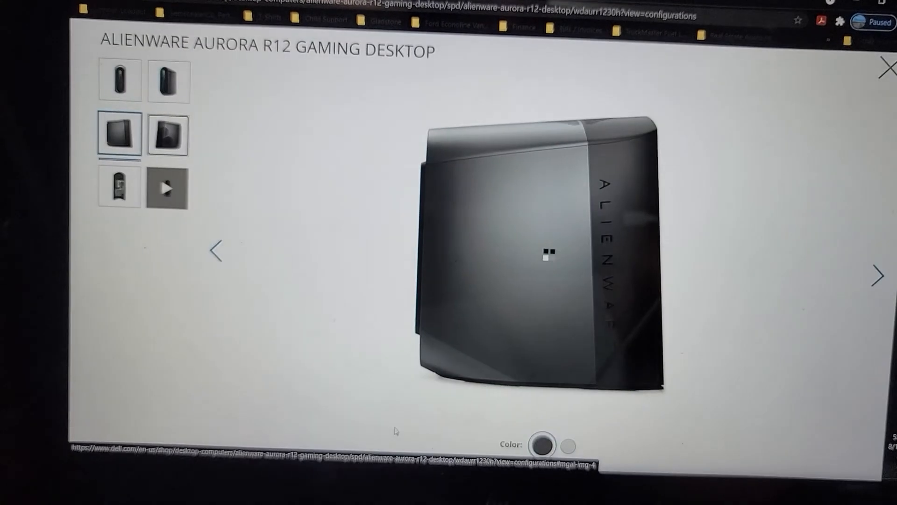
click(168, 133)
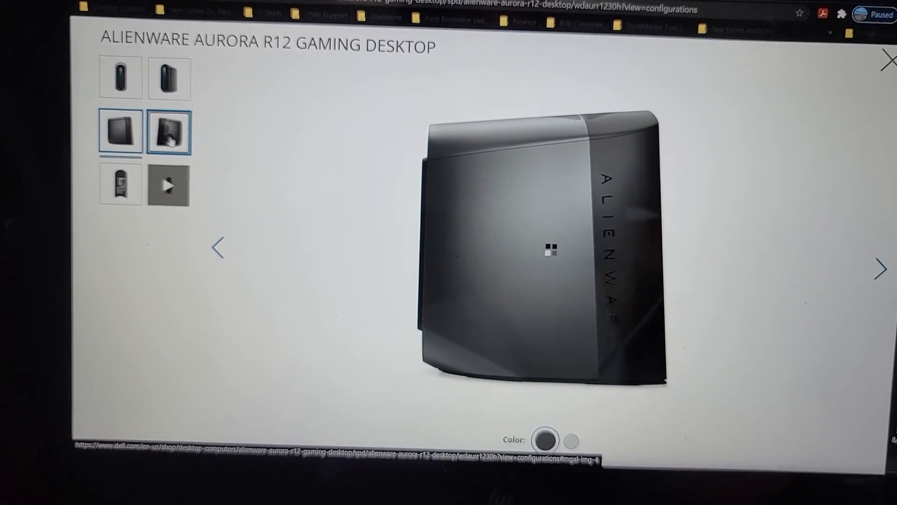
click(169, 132)
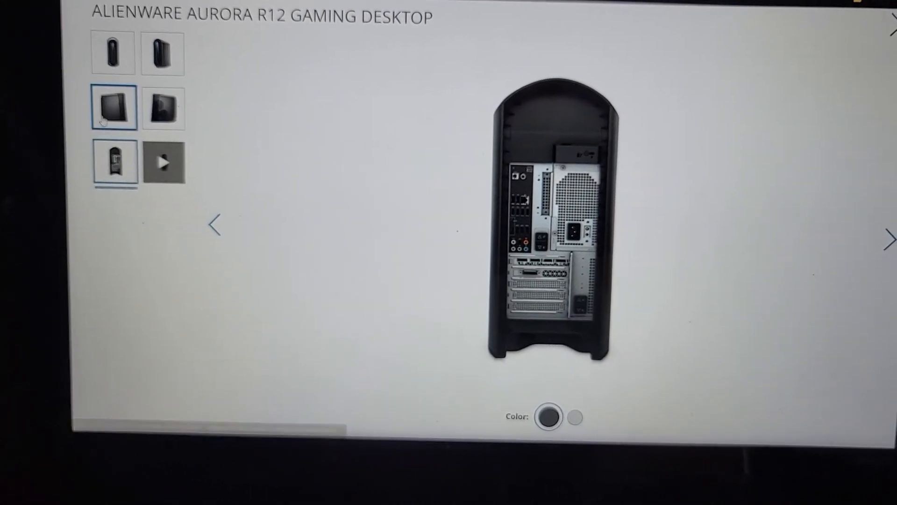
click(115, 59)
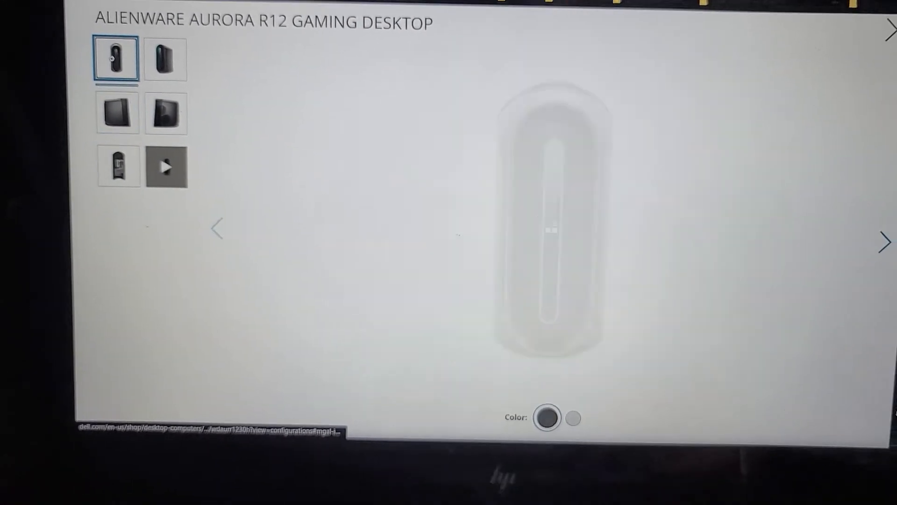